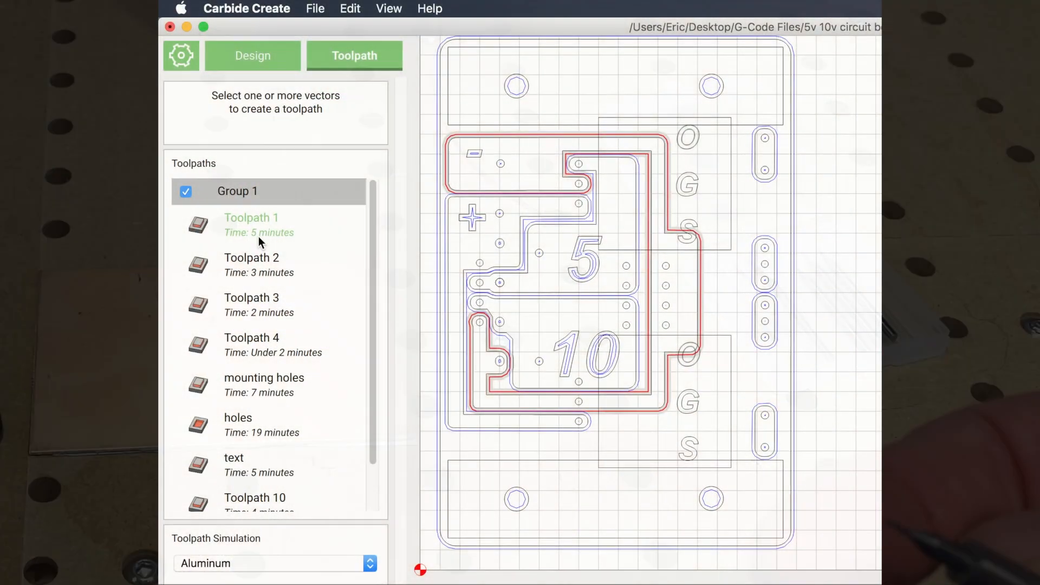
Preview Toolpath 1, the mounting holes and the holes toolpaths on the board, then zoom in
left_click(251, 258)
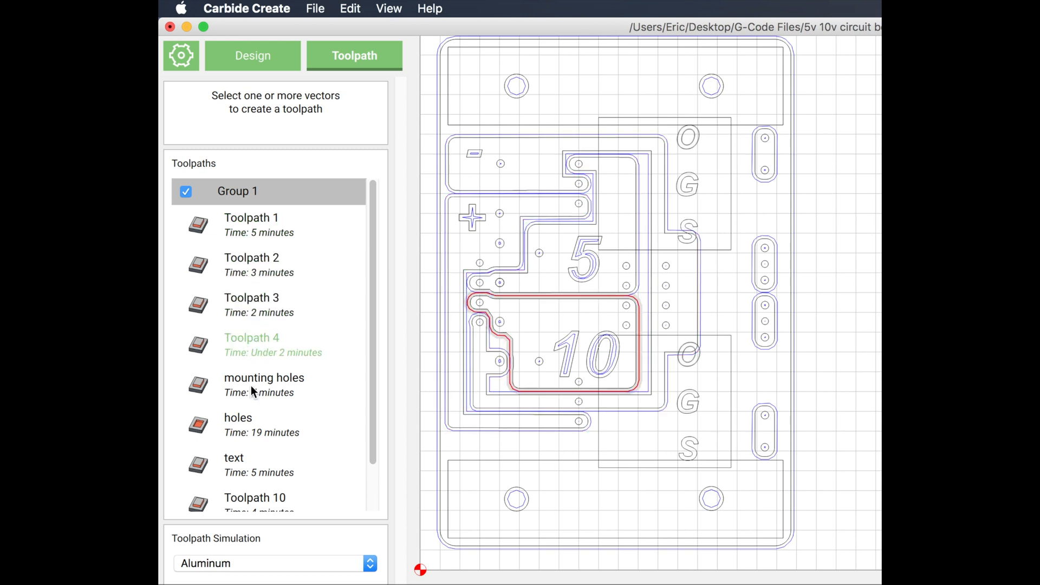
left_click(263, 377)
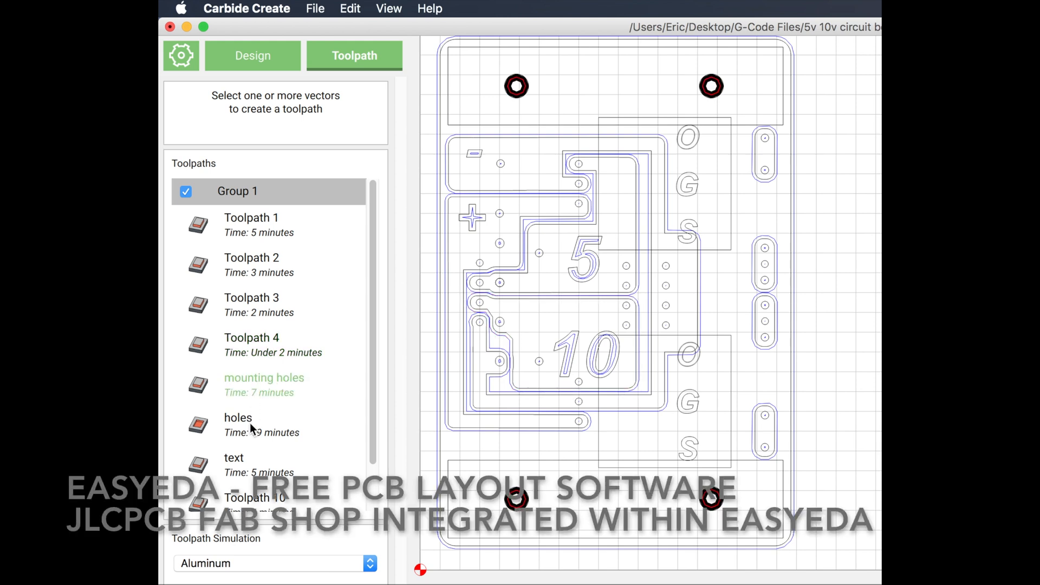
left_click(239, 418)
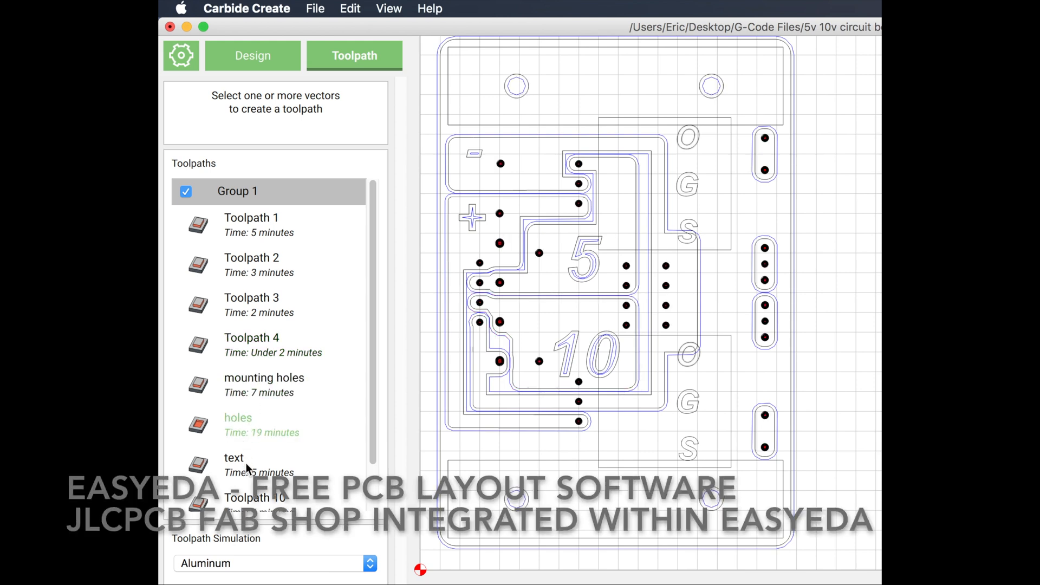
scroll("down", 3)
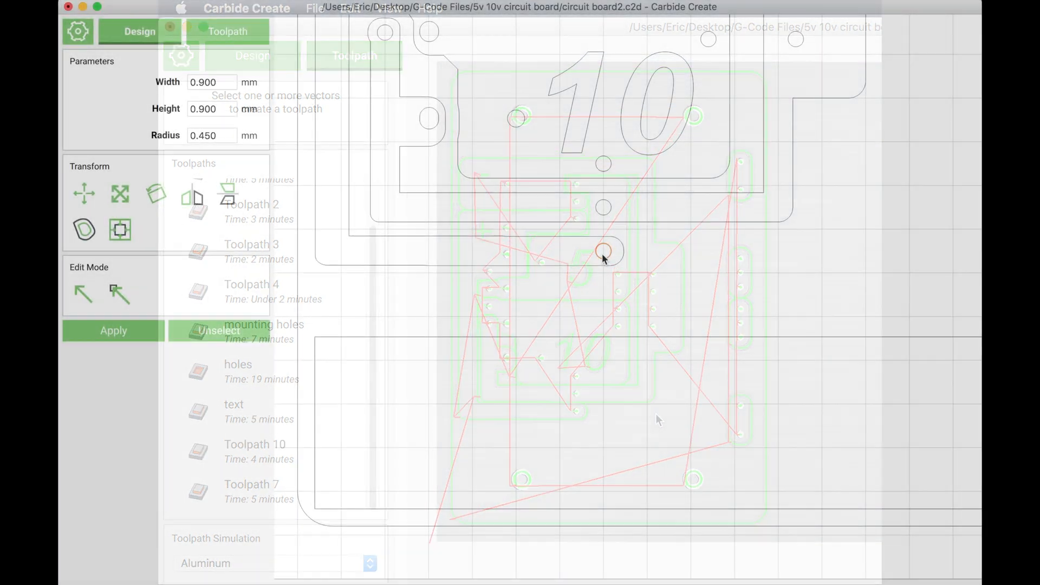
Draw a thin trace rectangle centred between two pad holes with its corner at the right hole's midpoint
left_click(139, 31)
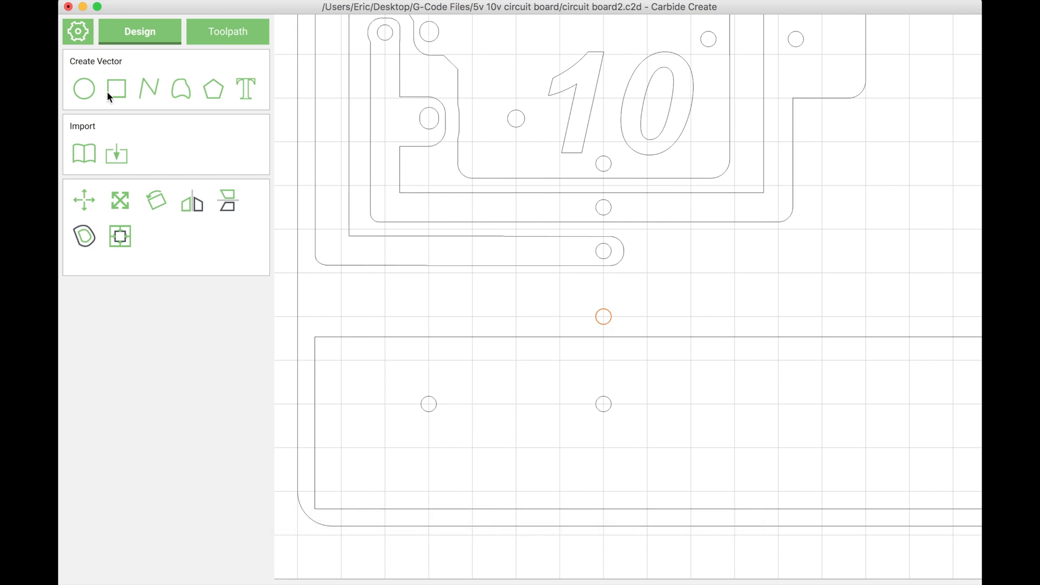
left_click(117, 89)
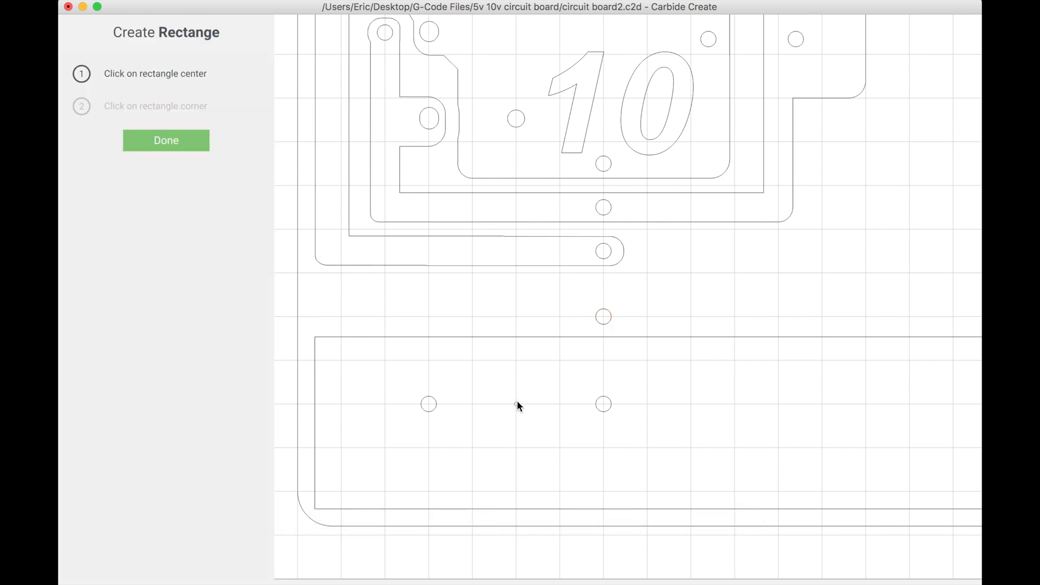
left_click(518, 405)
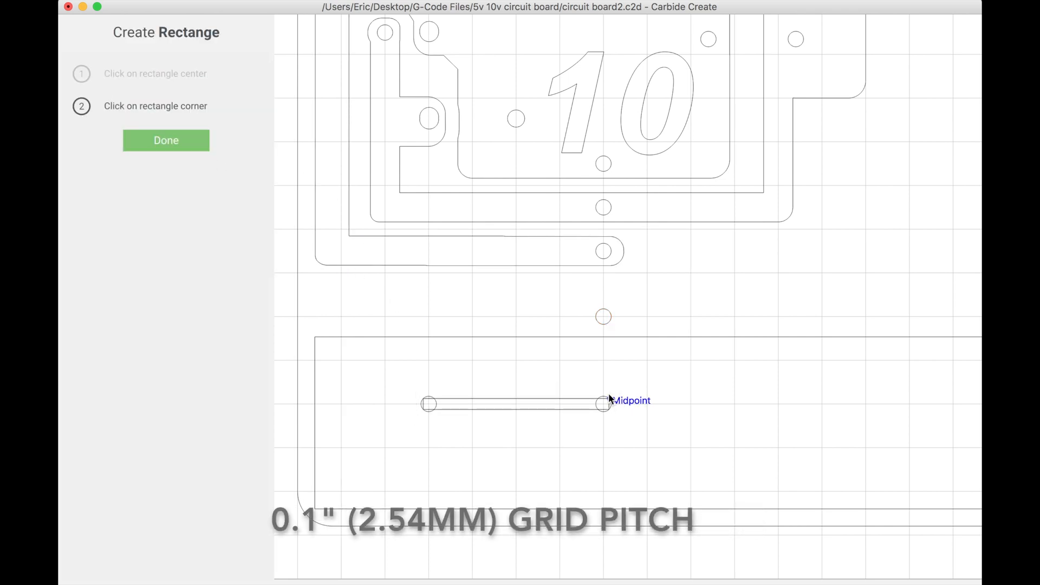
left_click(609, 399)
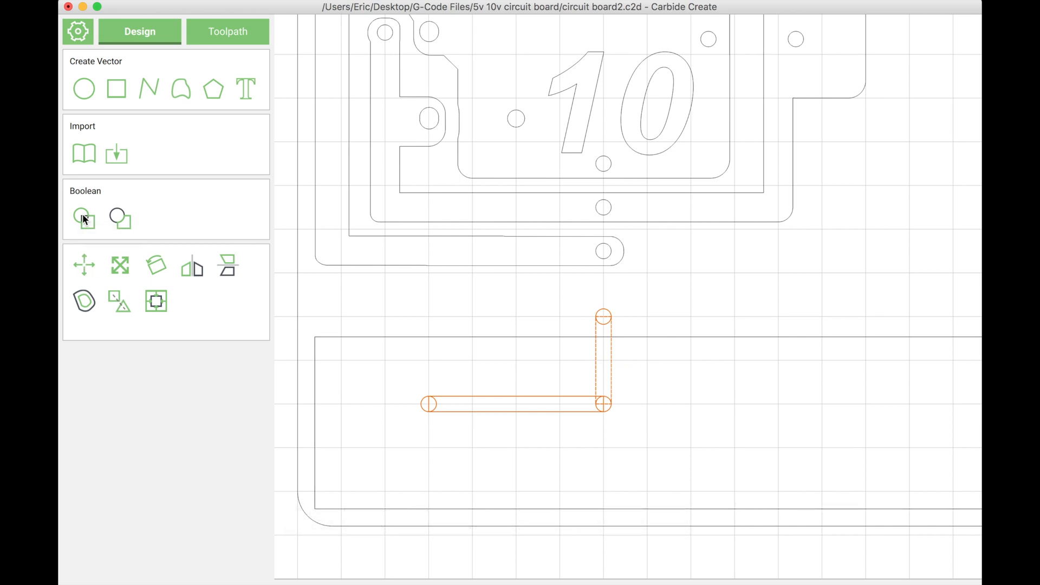
Boolean-union the two trace rectangles and offset the merged outline 0.4 mm outside
left_click(83, 204)
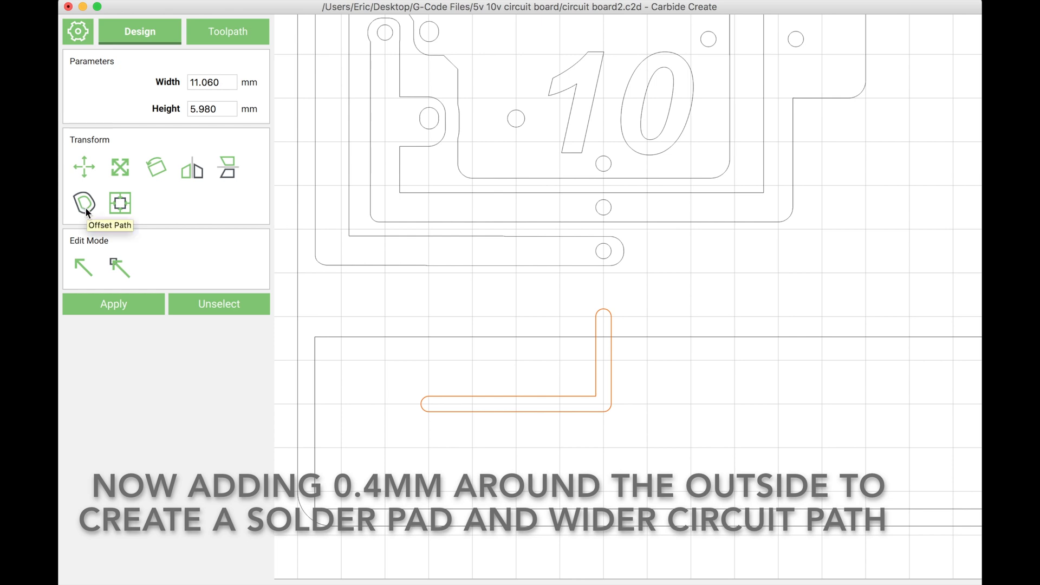
left_click(83, 204)
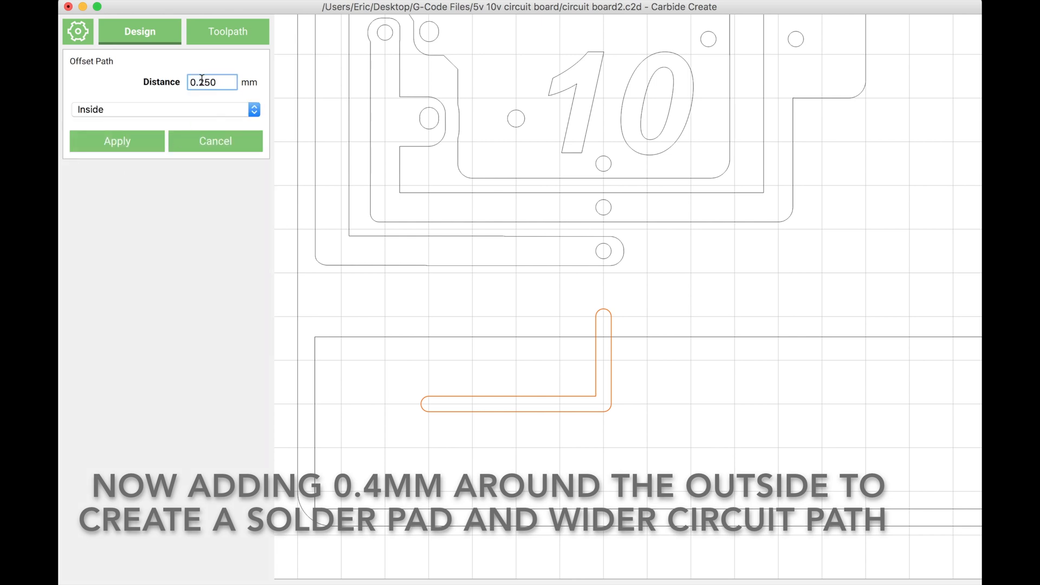
type("0.4")
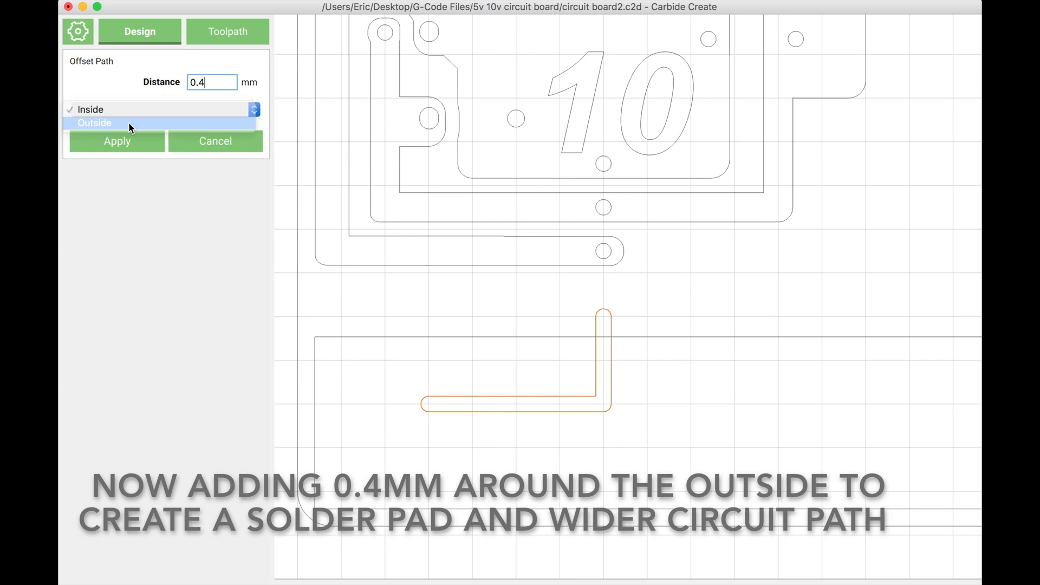
left_click(117, 141)
type("0.8")
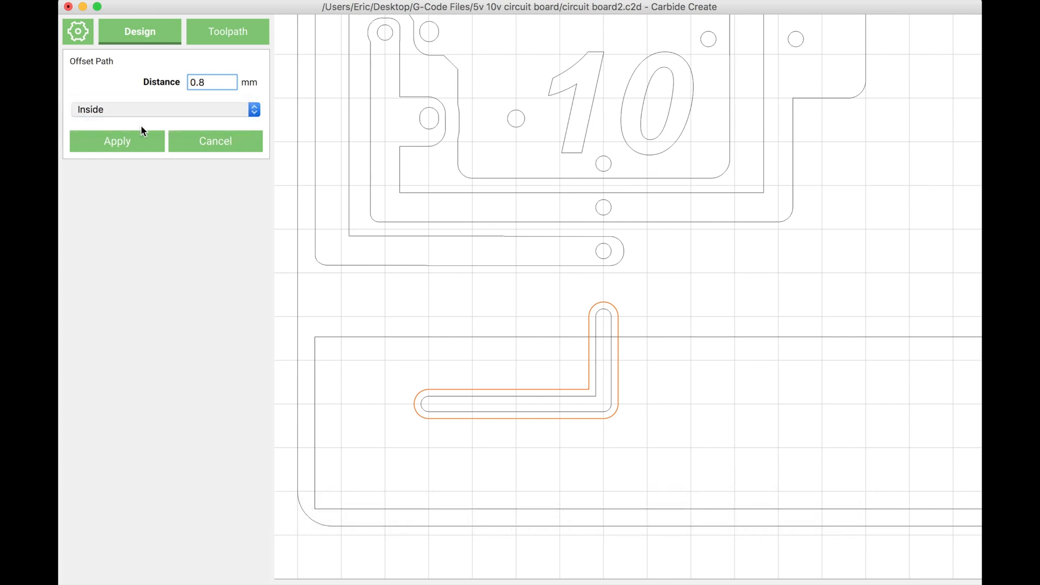
left_click(117, 141)
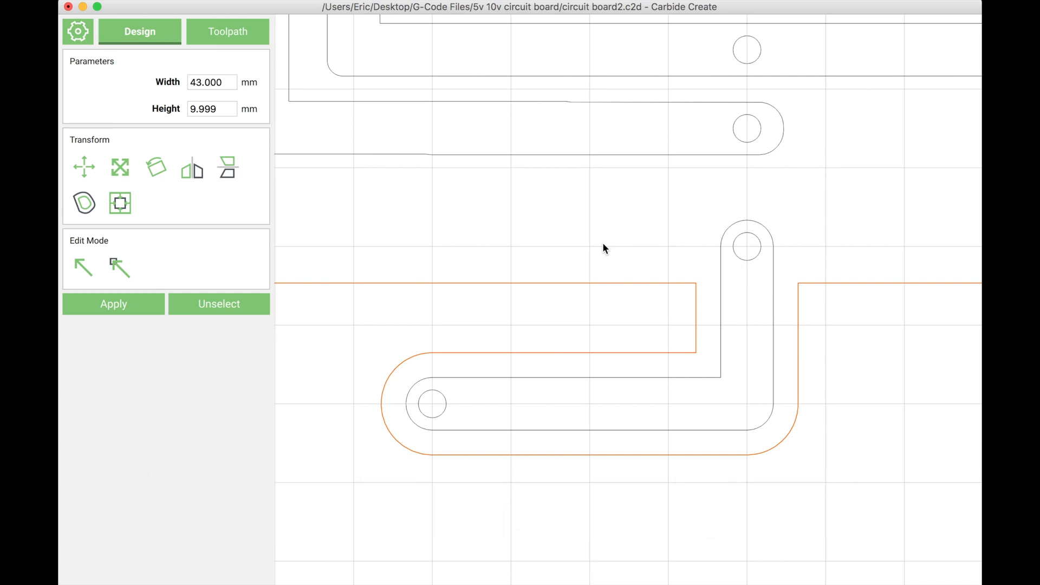
Add a contour toolpath on the widened trace with tool #122, Inside/Left, max depth 0.260
left_click(219, 304)
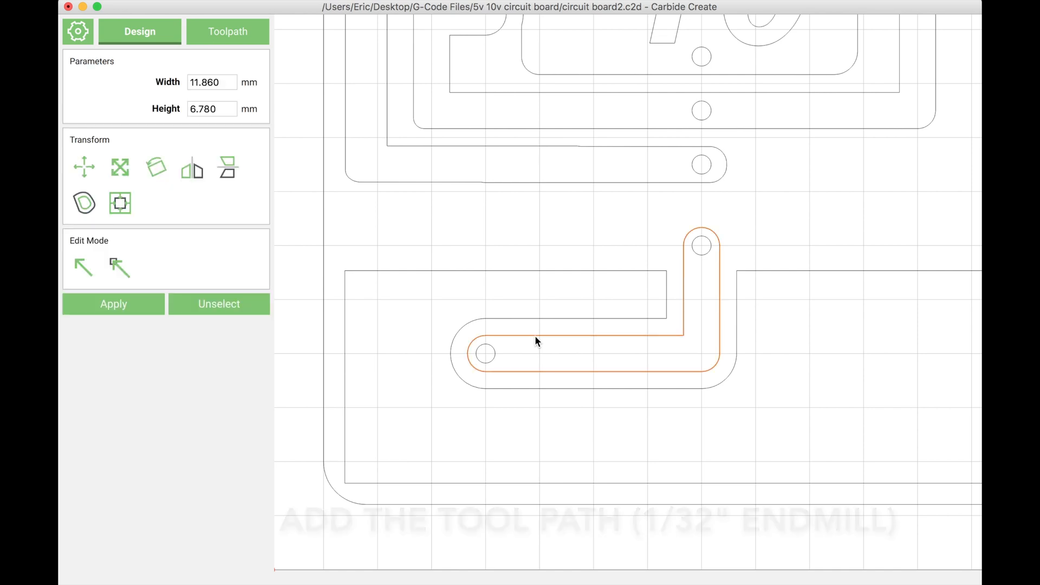
left_click(228, 31)
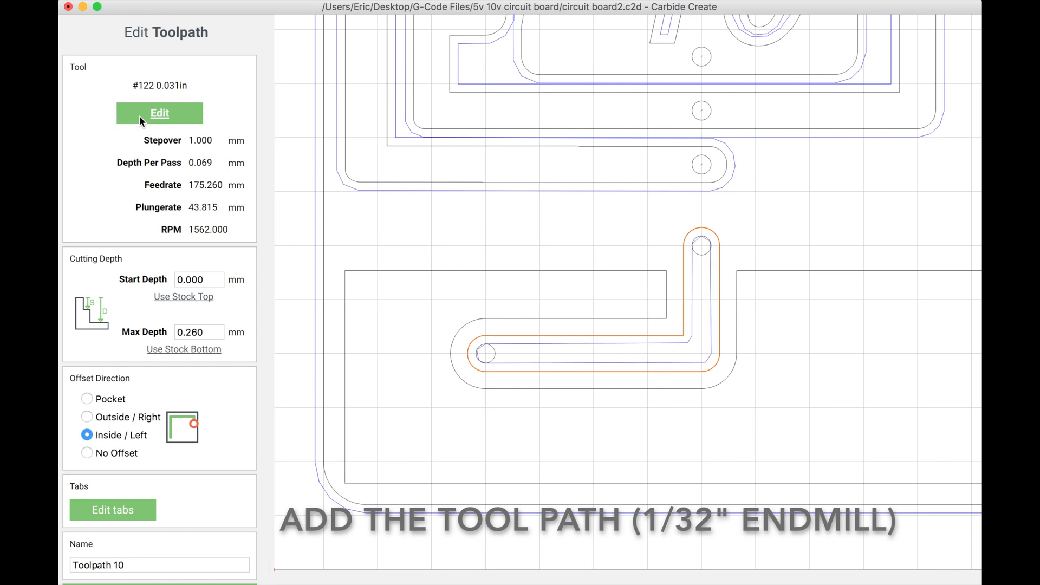
mouse_move(182, 82)
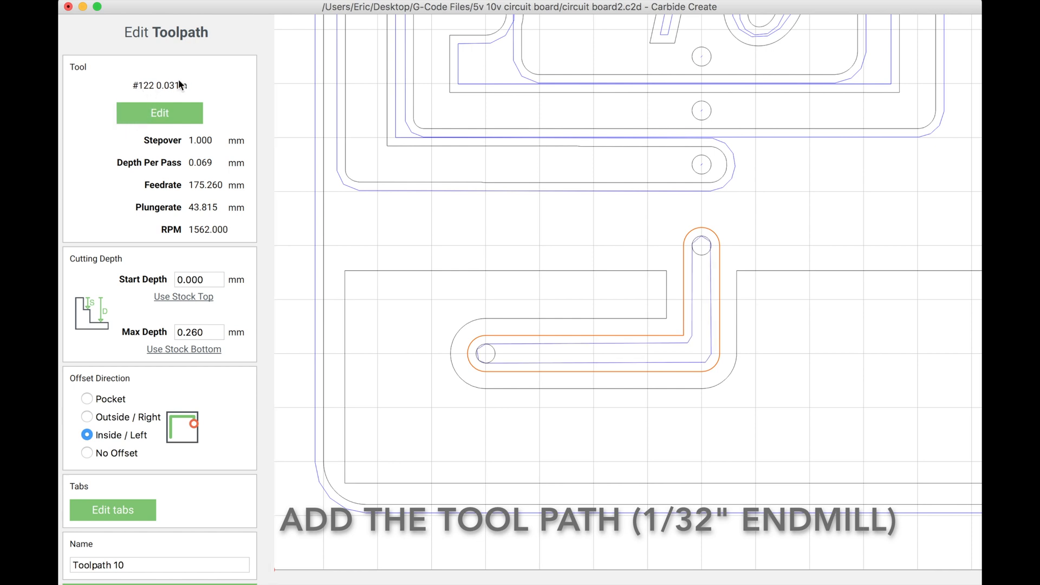
mouse_move(113, 368)
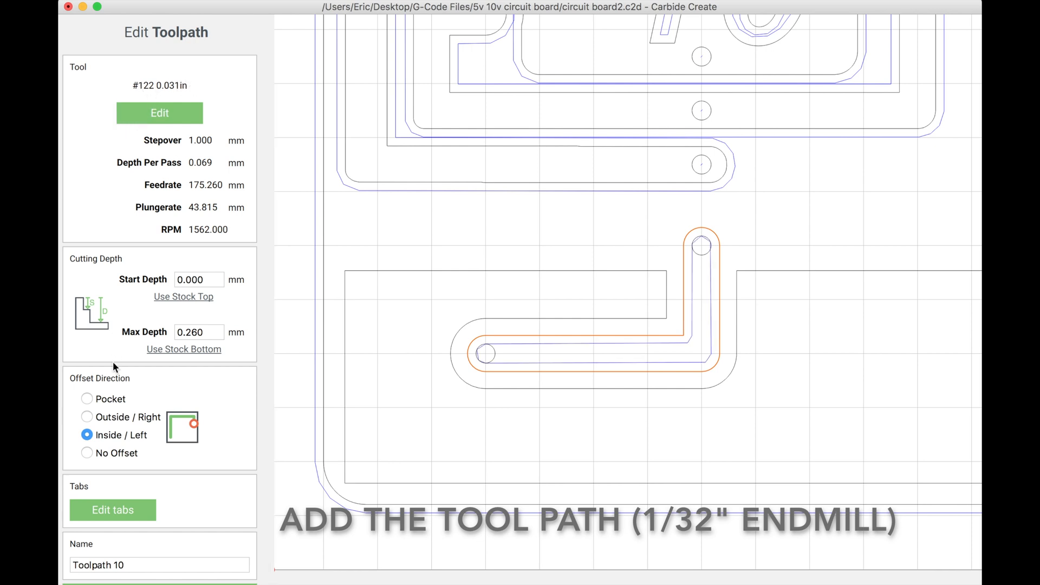
left_click(87, 417)
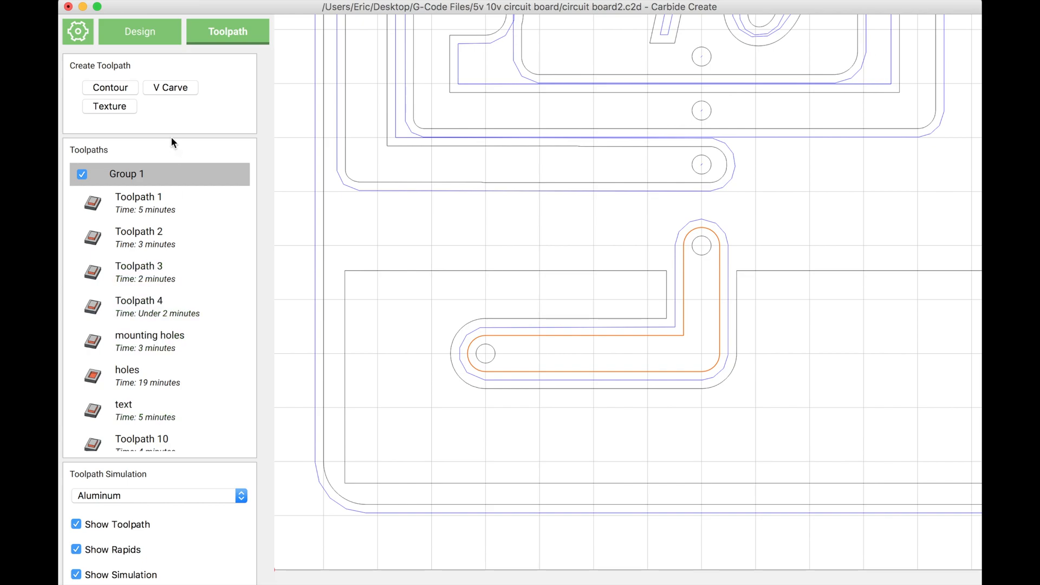
left_click(138, 31)
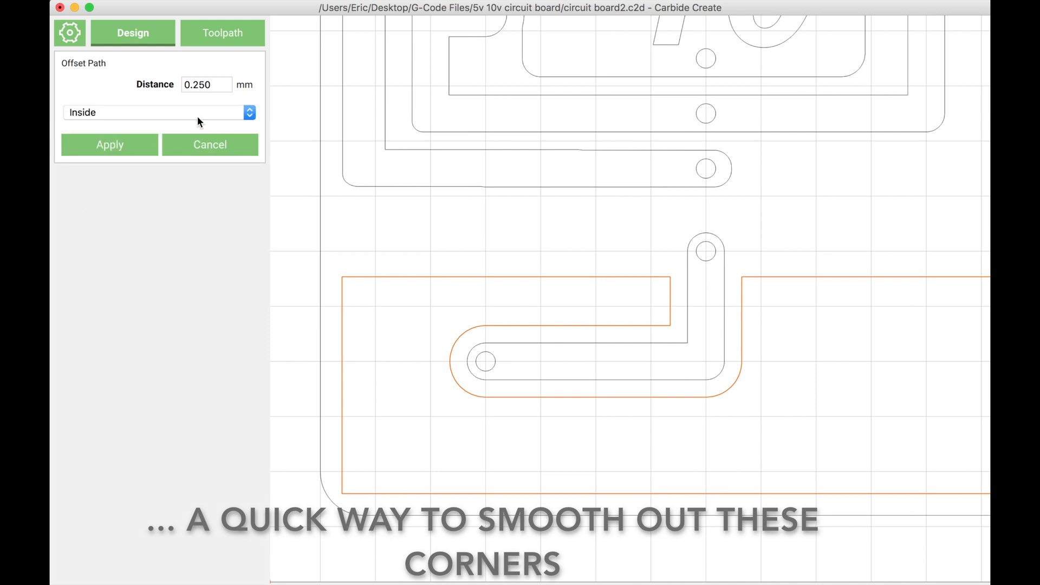
Offset the surrounding outline 1 mm inside, then 1 mm outside, rounding its corners
type("1")
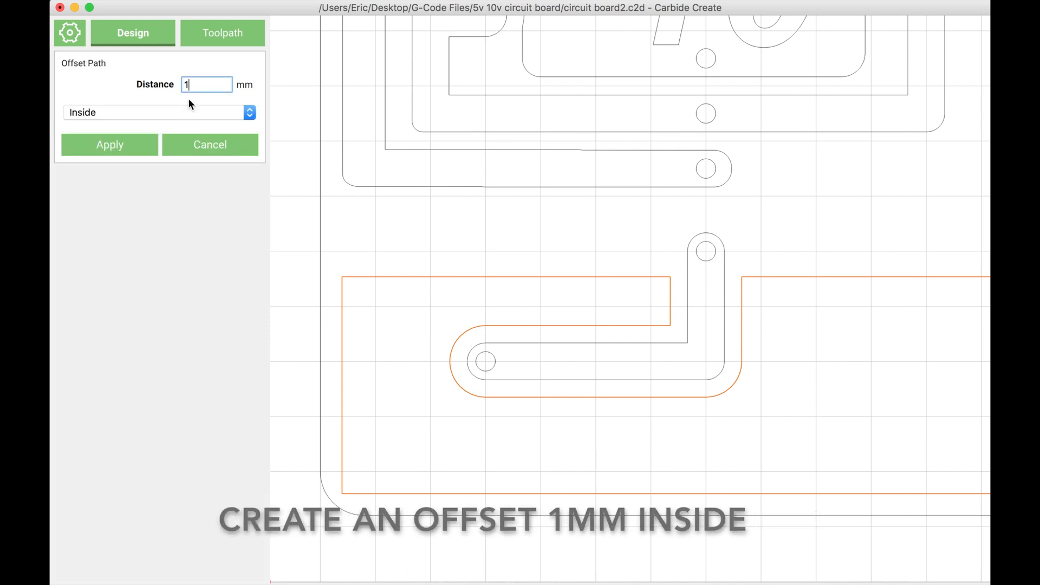
mouse_move(132, 126)
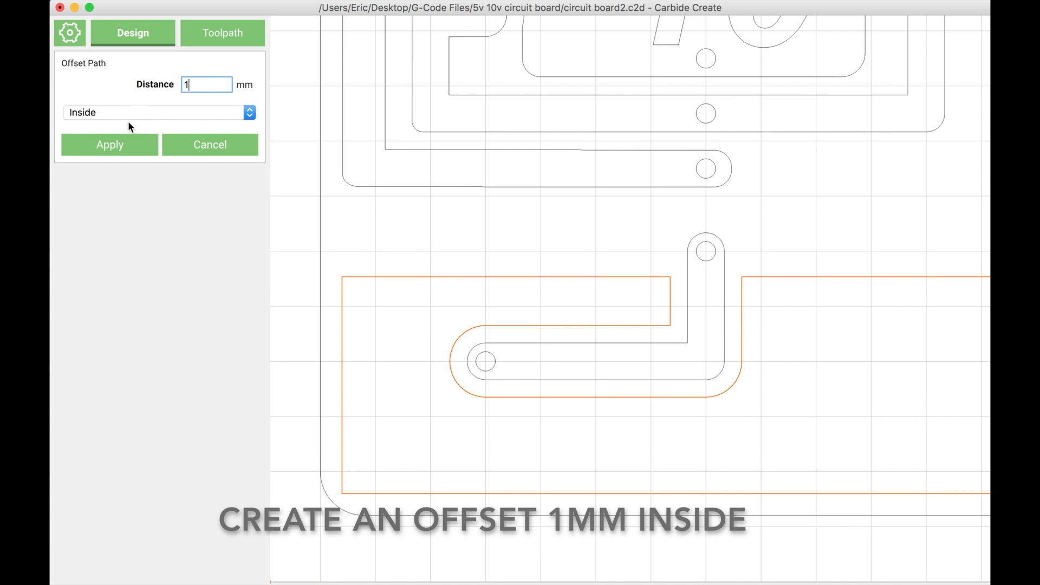
left_click(110, 145)
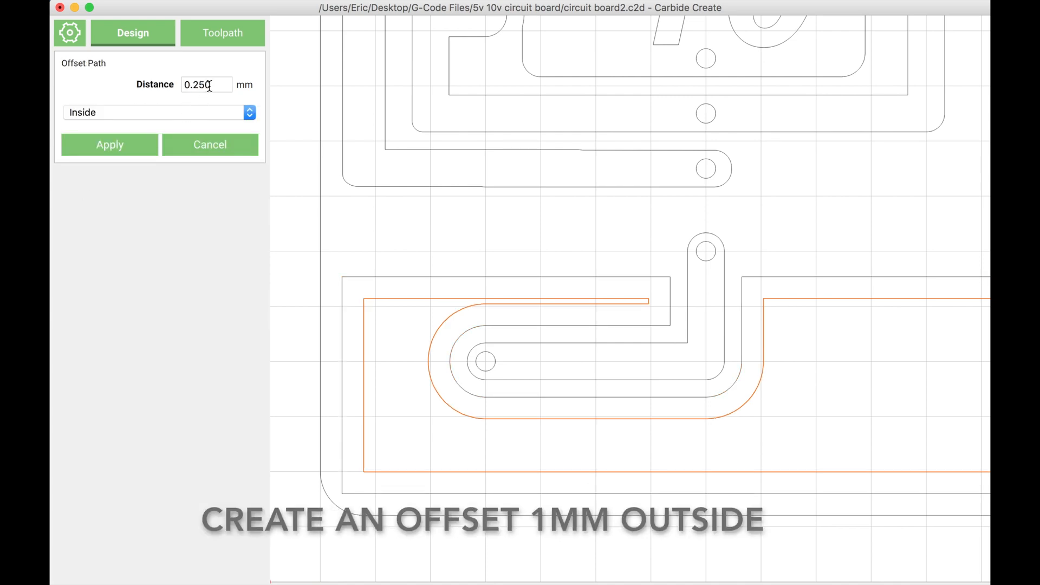
left_click(157, 112)
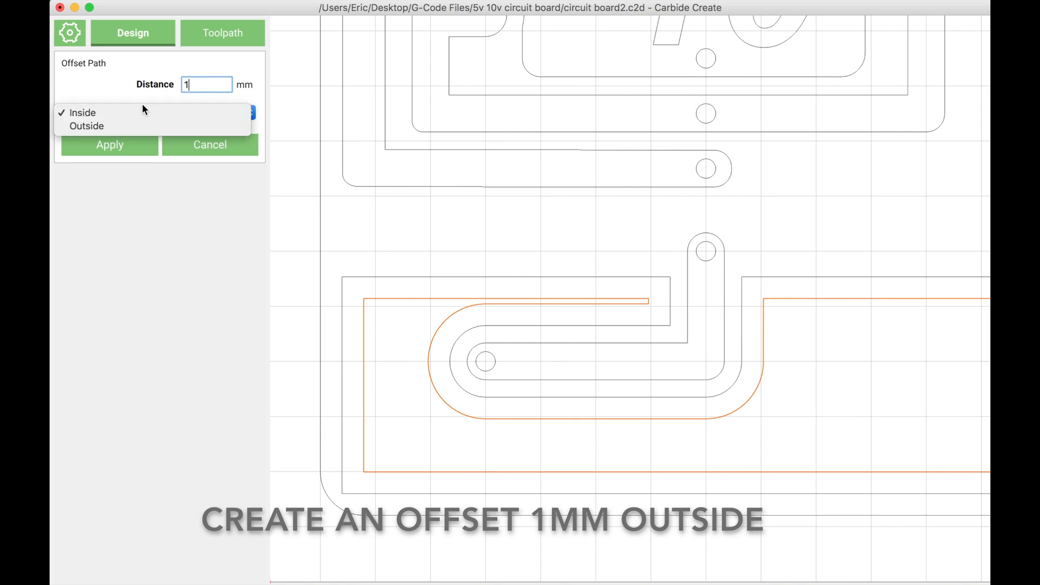
left_click(86, 126)
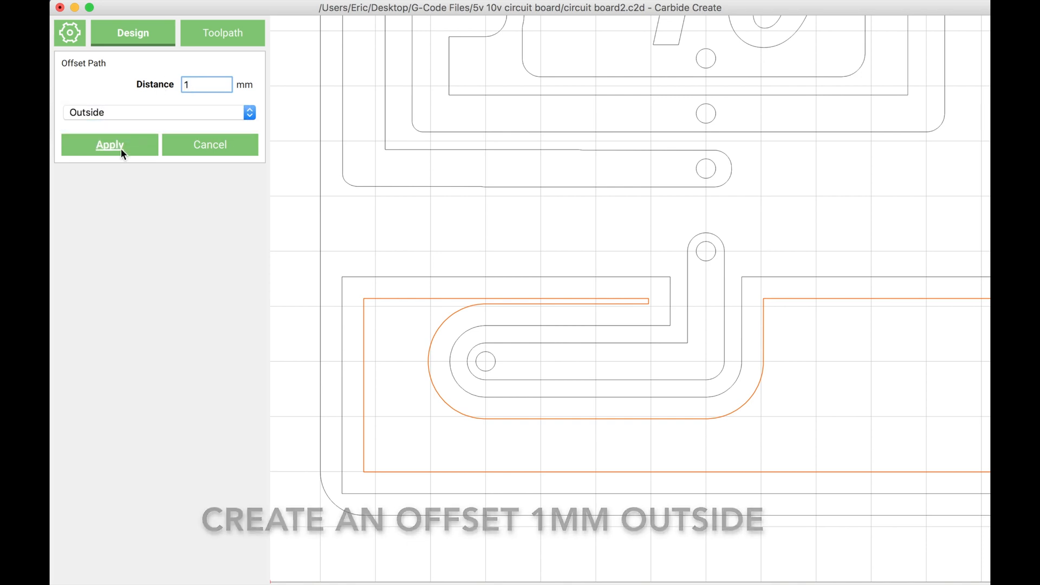
left_click(110, 145)
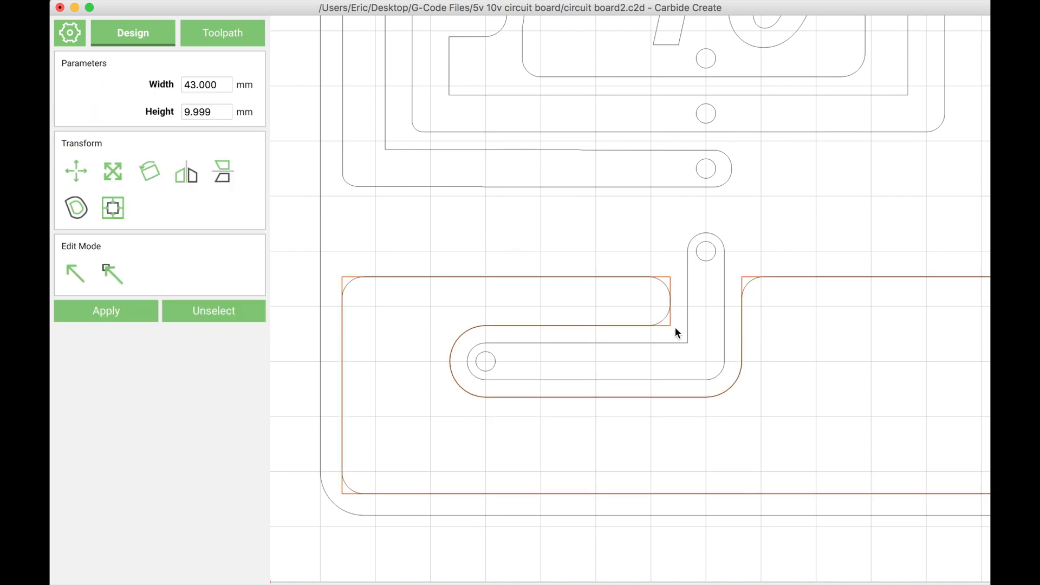
left_click(214, 311)
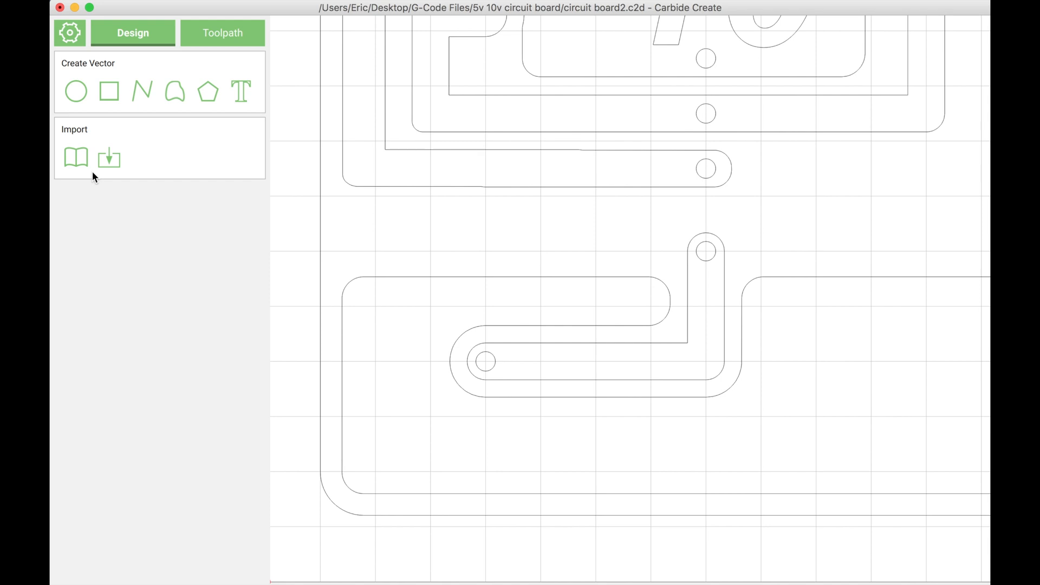